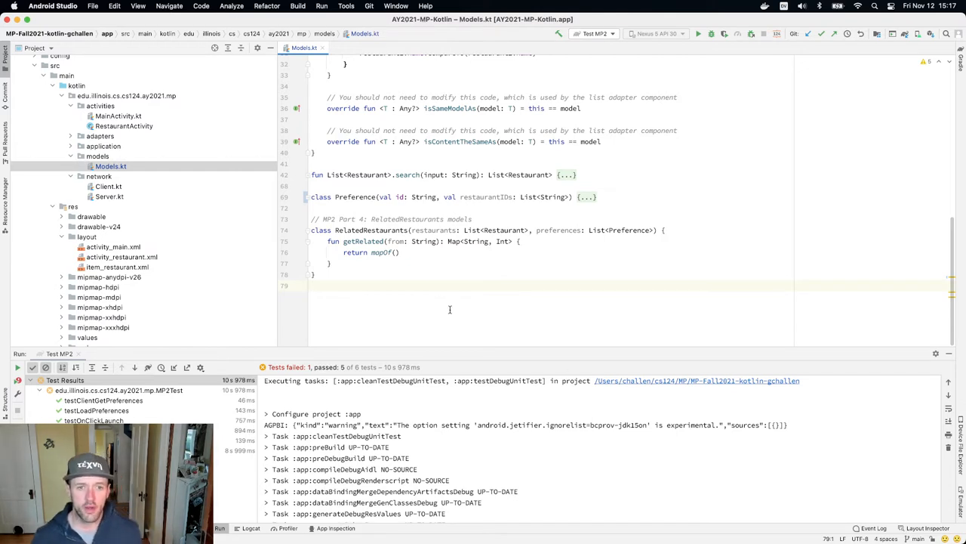
- Delete the '// MP2 Part 4' comment and add a blank line inside RelatedRestaurants
left_click(377, 229)
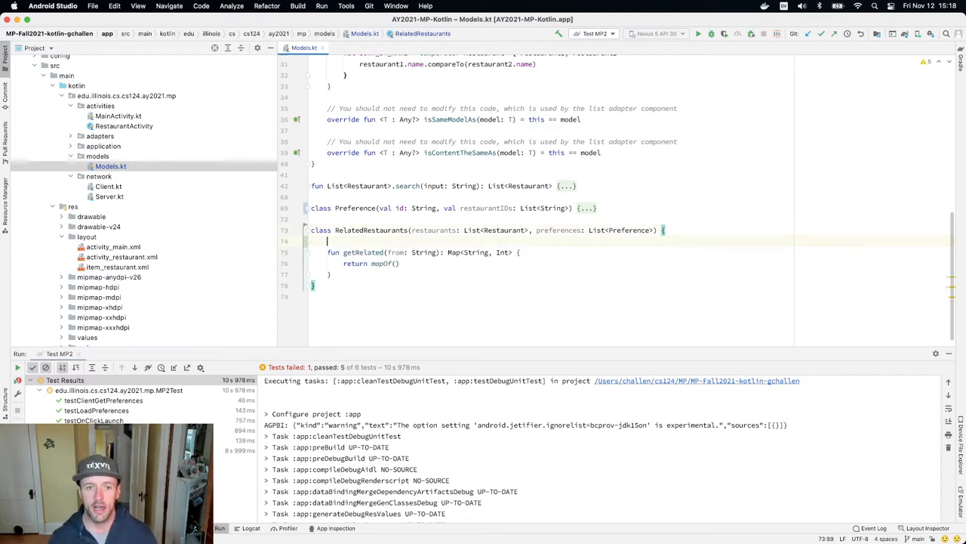
- Add an empty 'init { }' block and begin a 'private val' declaration above it
type("init {")
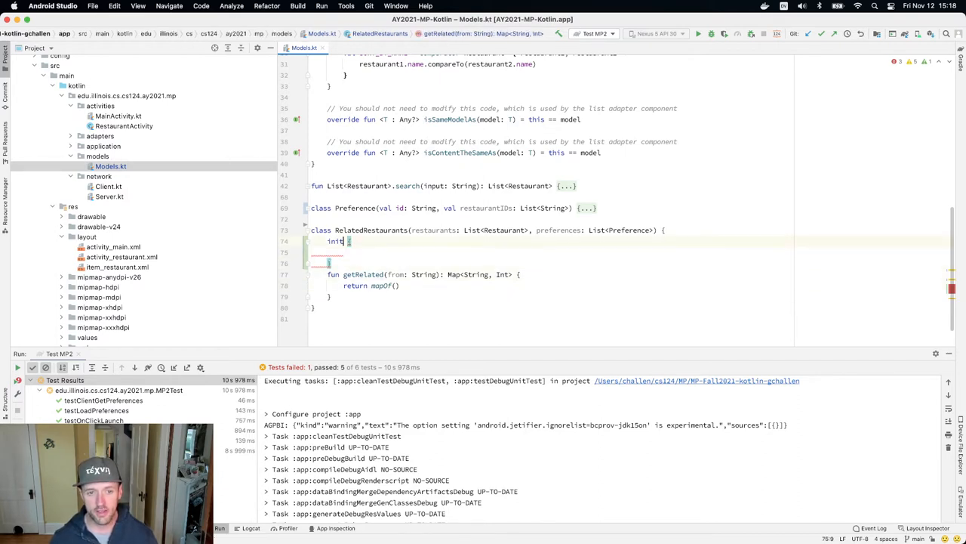
type("private")
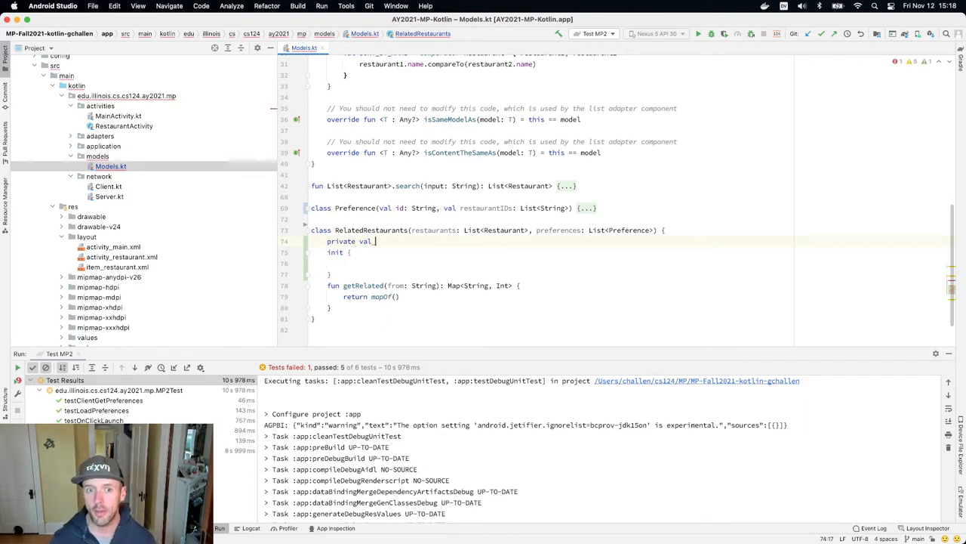
- Declare 'private val restaurantRelationship: MutableMap<String, MutableMap<String, Int>> = mutableMapOf()'
type("ar")
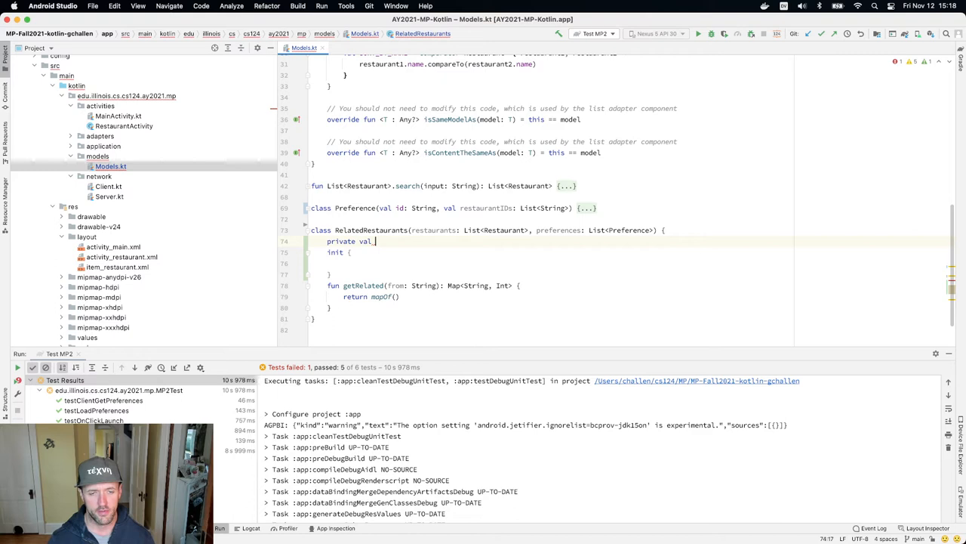
type("rer")
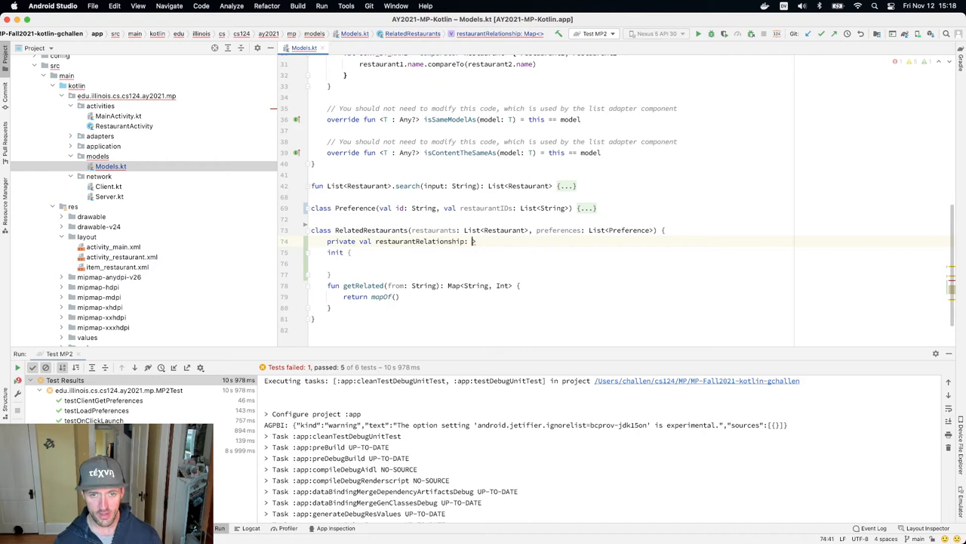
type("MutableMap<String, MutableMap<Str>")
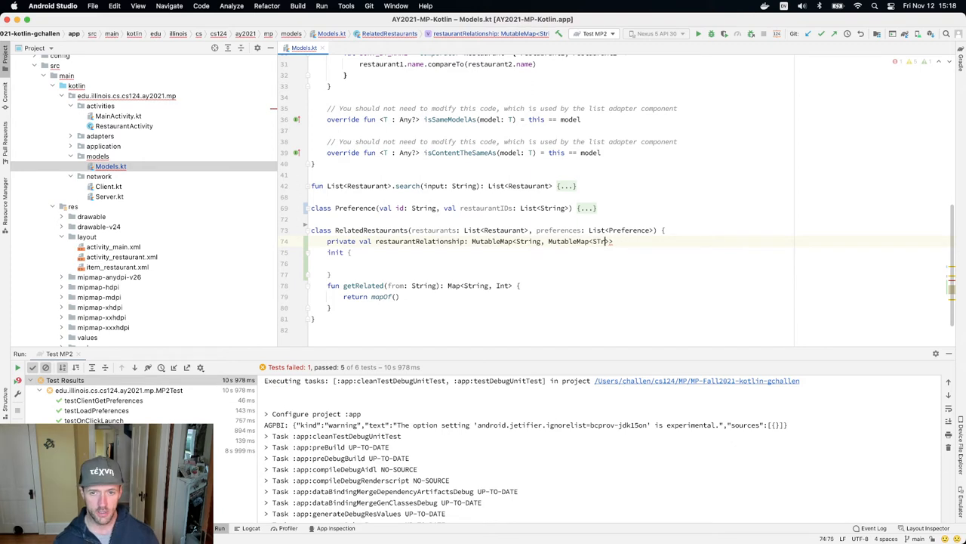
type("int")
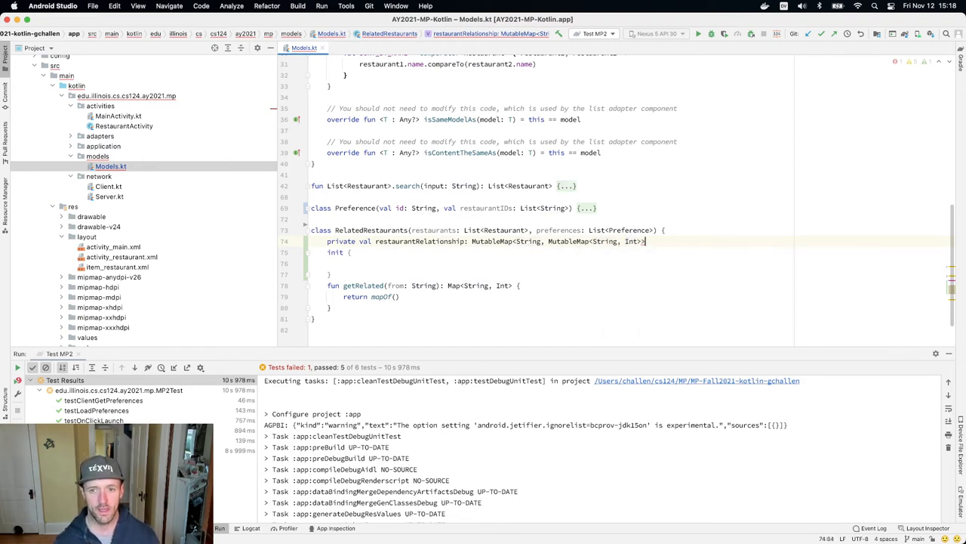
type("= mutableMapOf()")
left_click(552, 263)
type("// e")
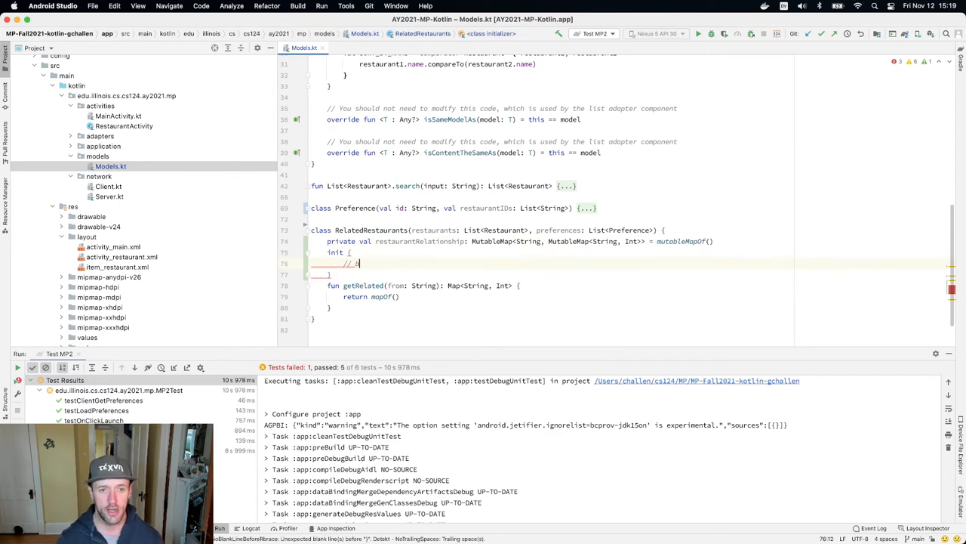
- Write the comment '// populate restaurantRelationship' inside the init block
type("build")
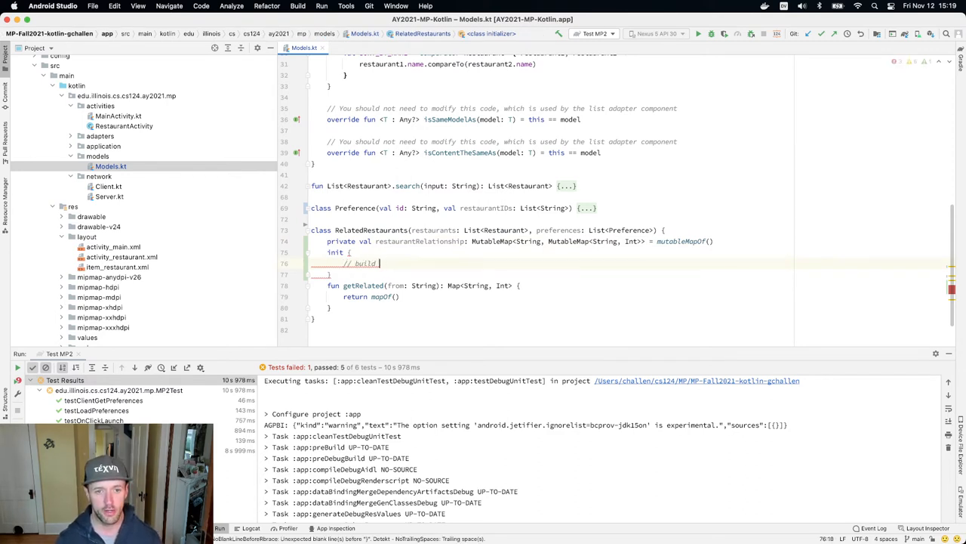
type("populate")
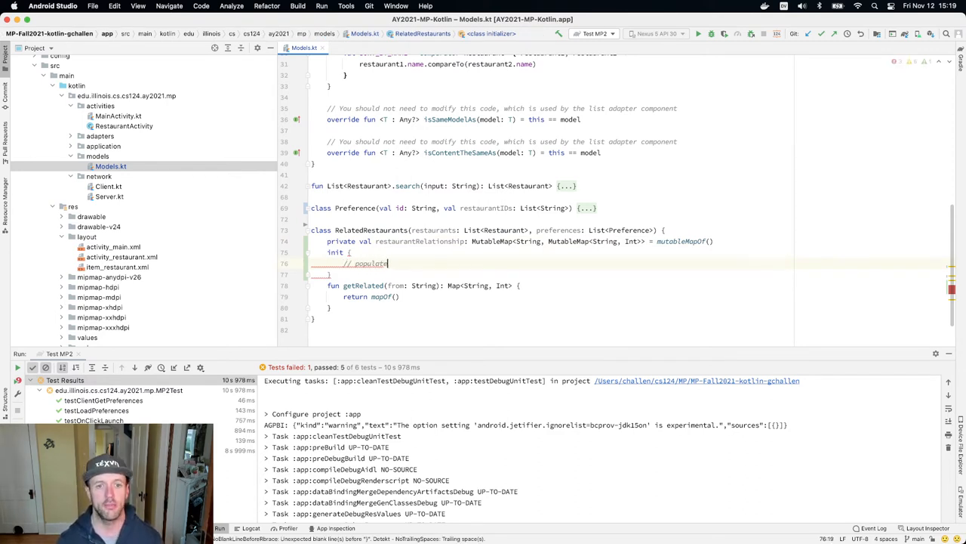
type("restaurantRelationship")
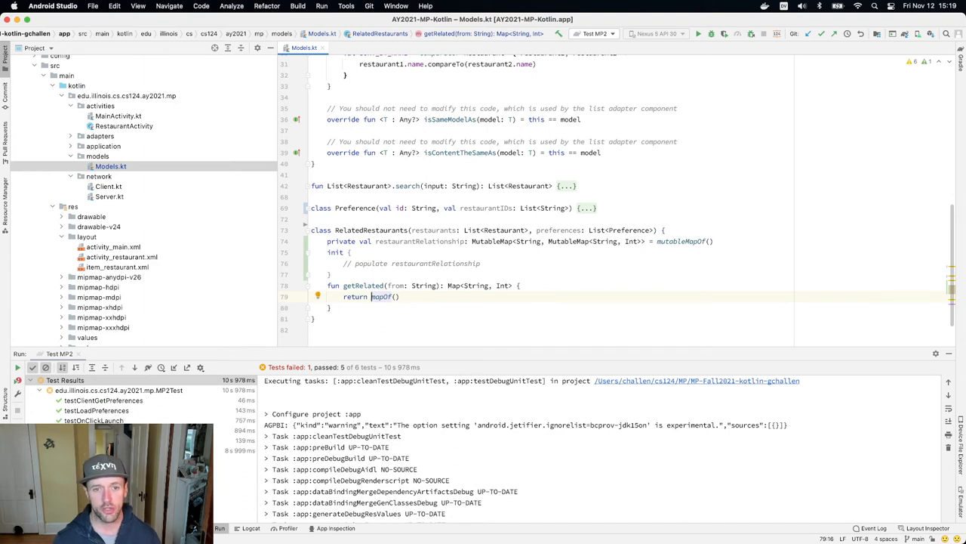
- Change getRelated to return 'restaurantRelationship[from] ?: mapOf()'
type("restaurantRelationship[from")
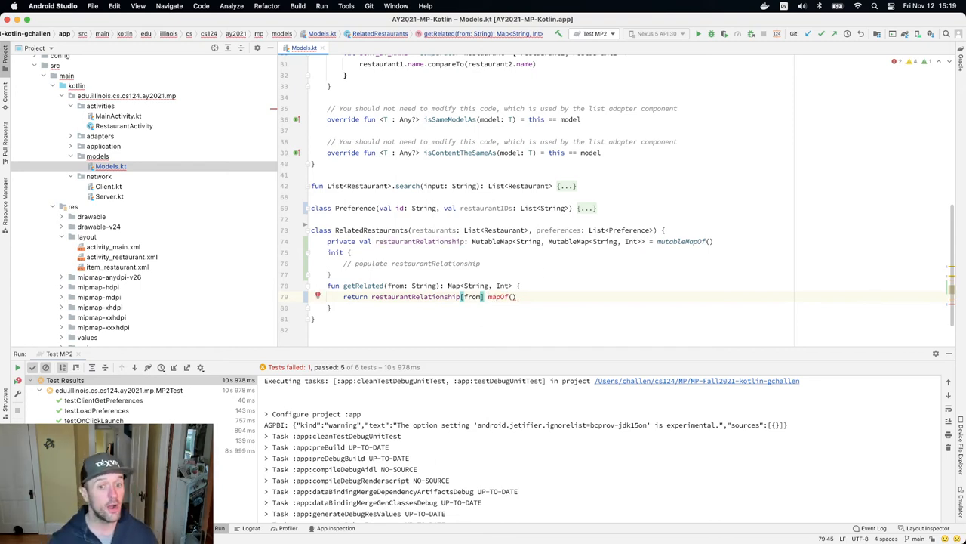
type("?:")
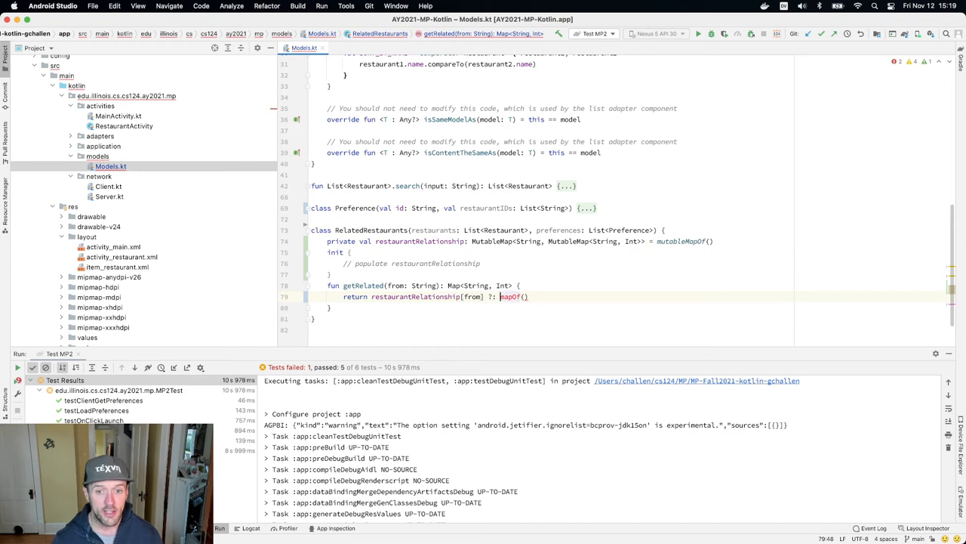